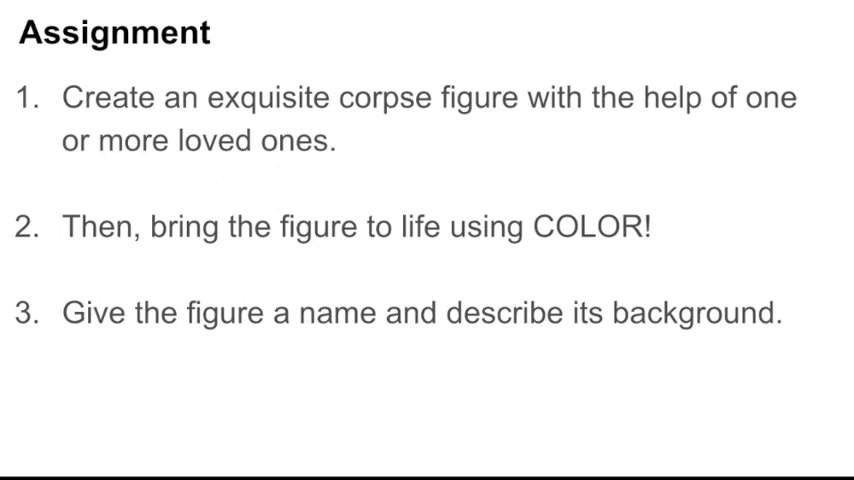
# - Type the placeholder answer 'sklfjlkamd kdfn' into the Lesson 8 collaboration question's answer box
pyautogui.press('Right')
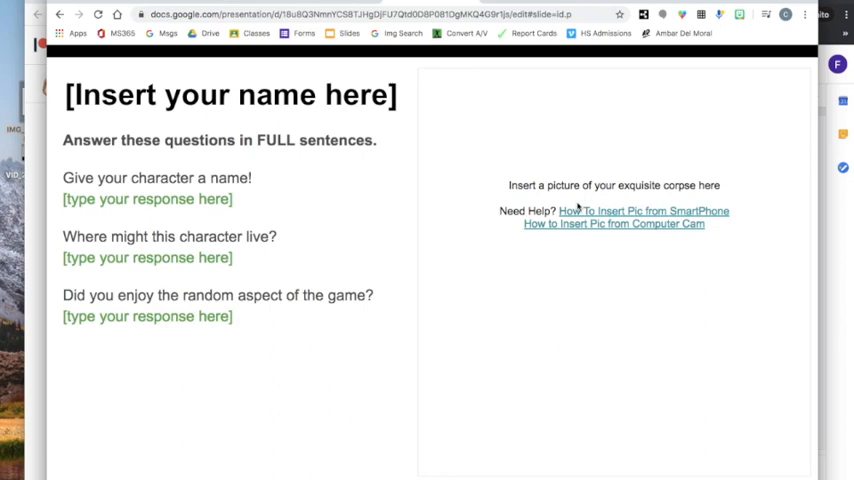
pyautogui.moveTo(583, 211)
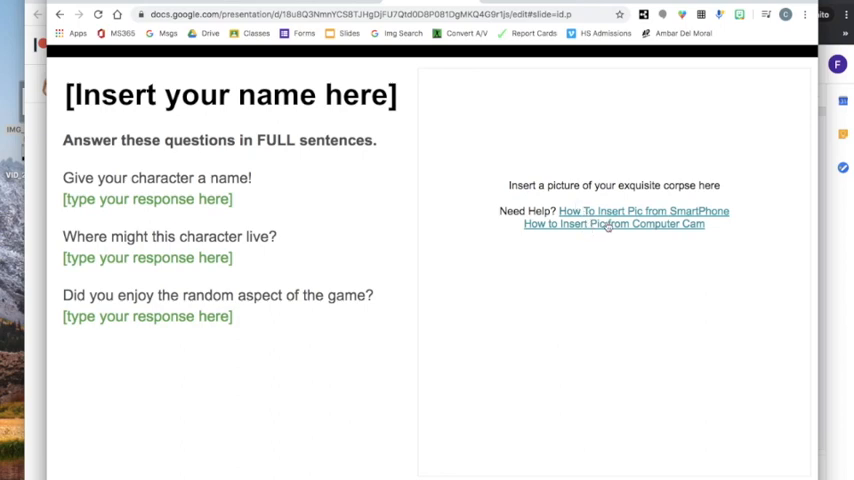
pyautogui.click(613, 223)
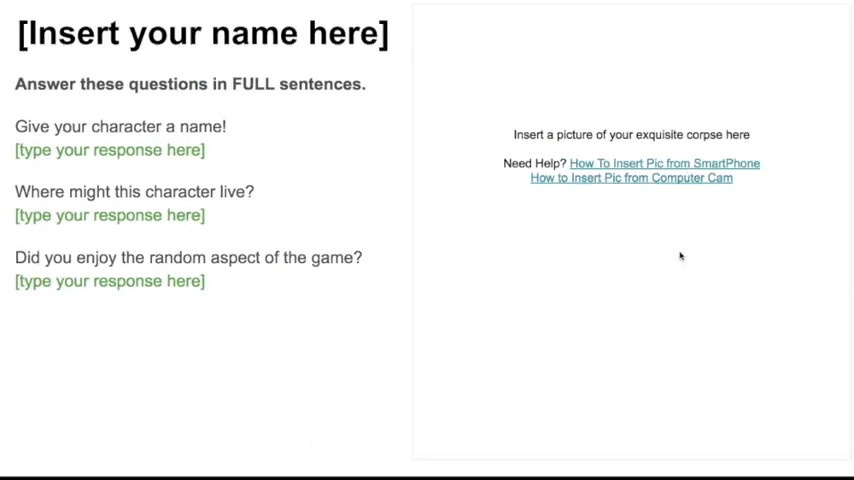
pyautogui.moveTo(536, 256)
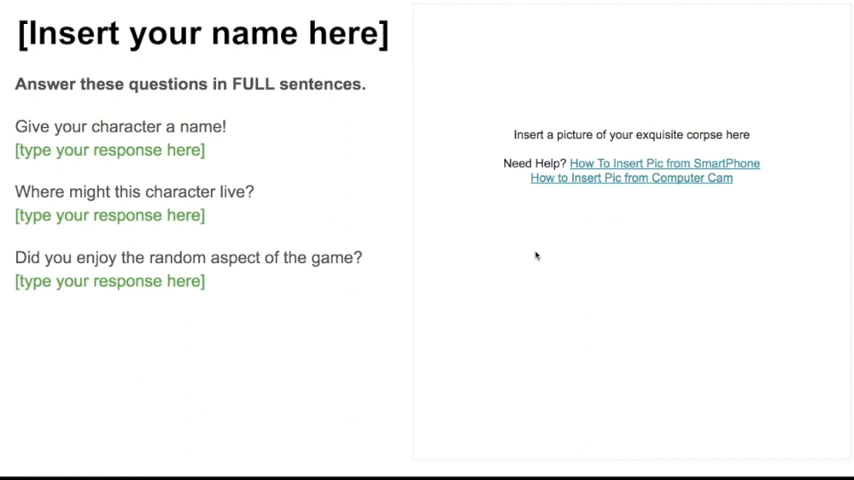
pyautogui.moveTo(141, 172)
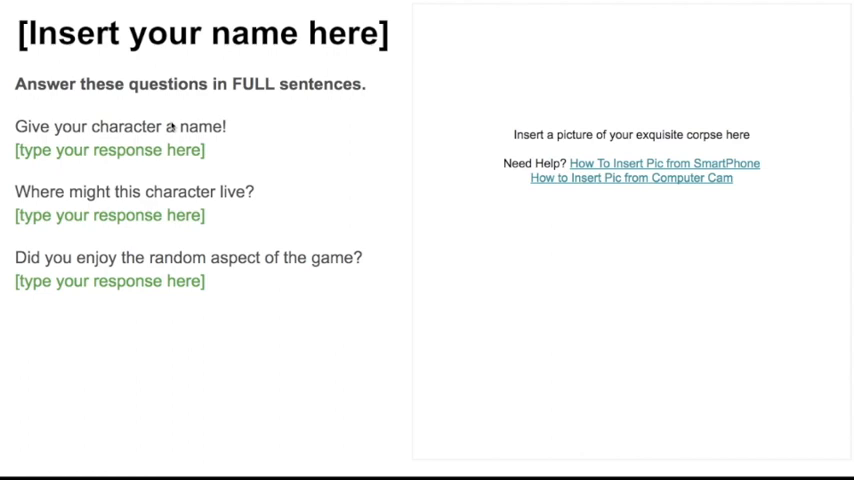
pyautogui.moveTo(178, 205)
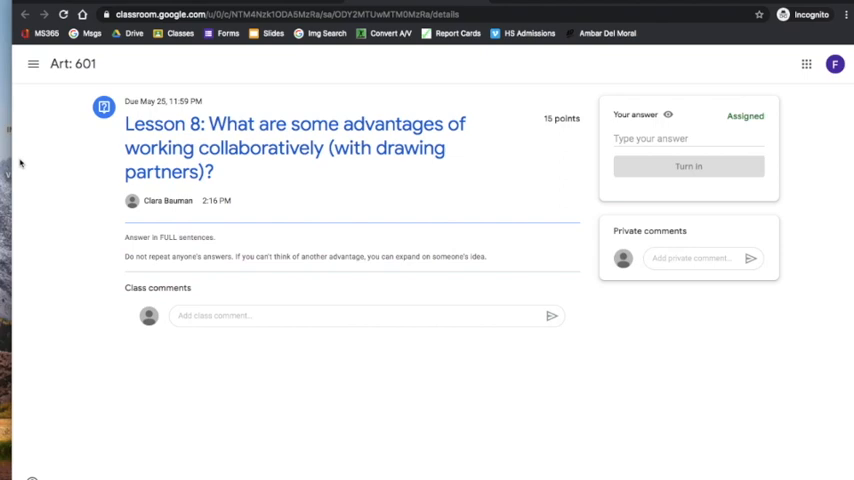
pyautogui.moveTo(677, 155)
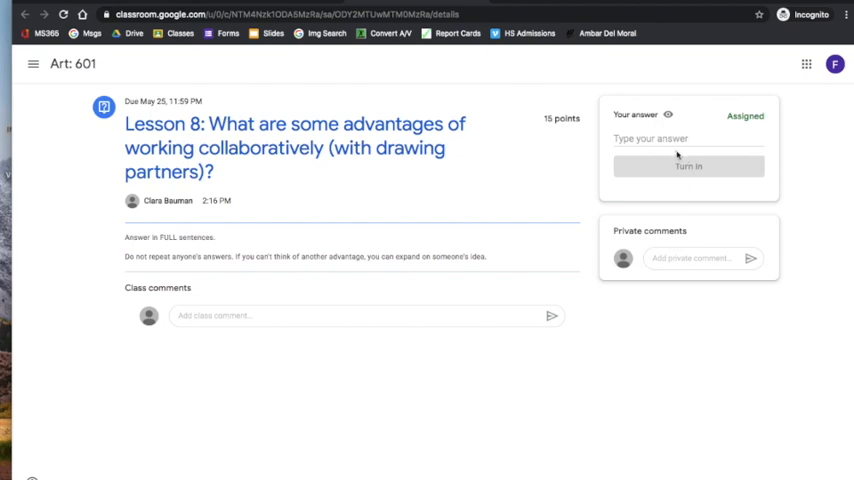
pyautogui.click(688, 138)
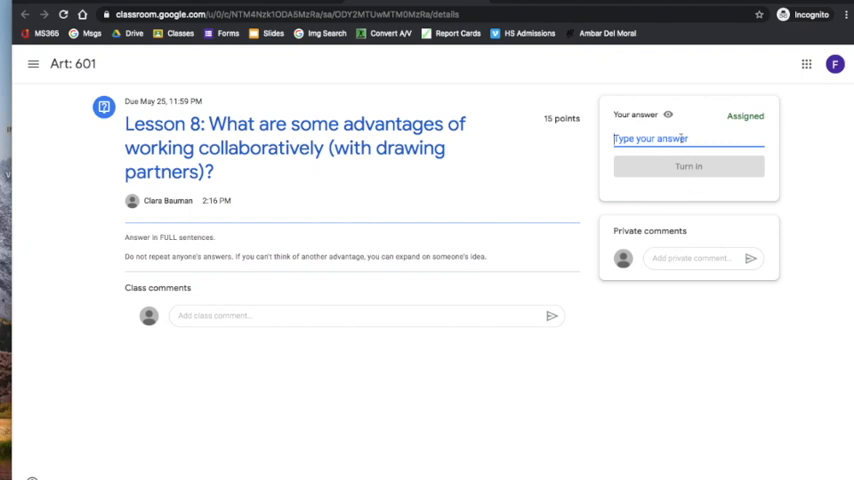
pyautogui.write('sklfjlkamdlf;mdksa;dlfjksla;l')
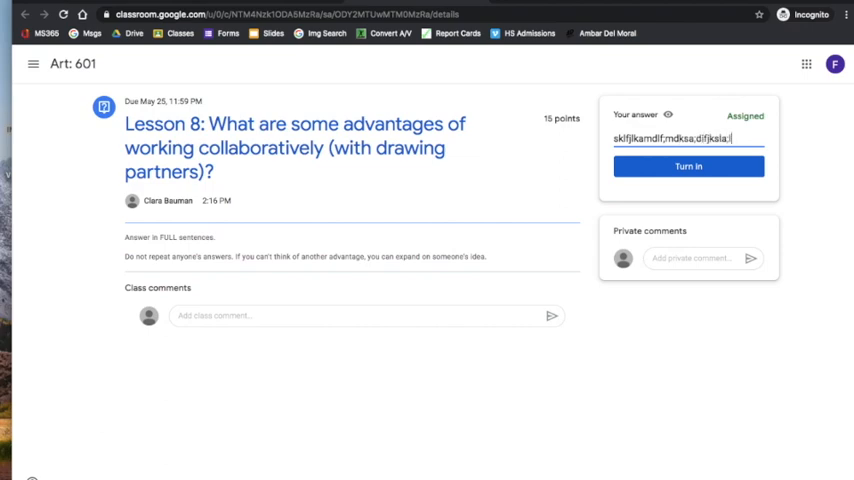
pyautogui.write('kdfn')
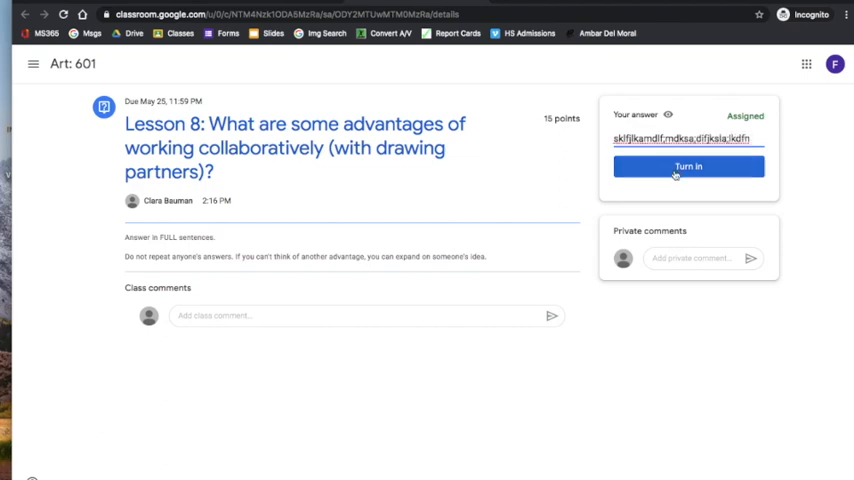